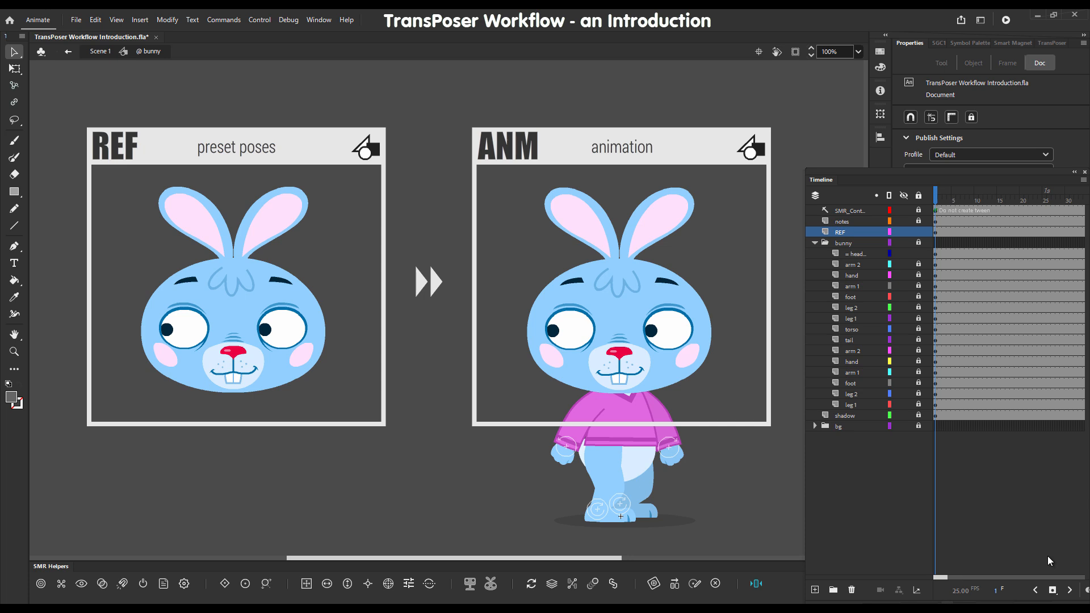
mouse_move(816, 536)
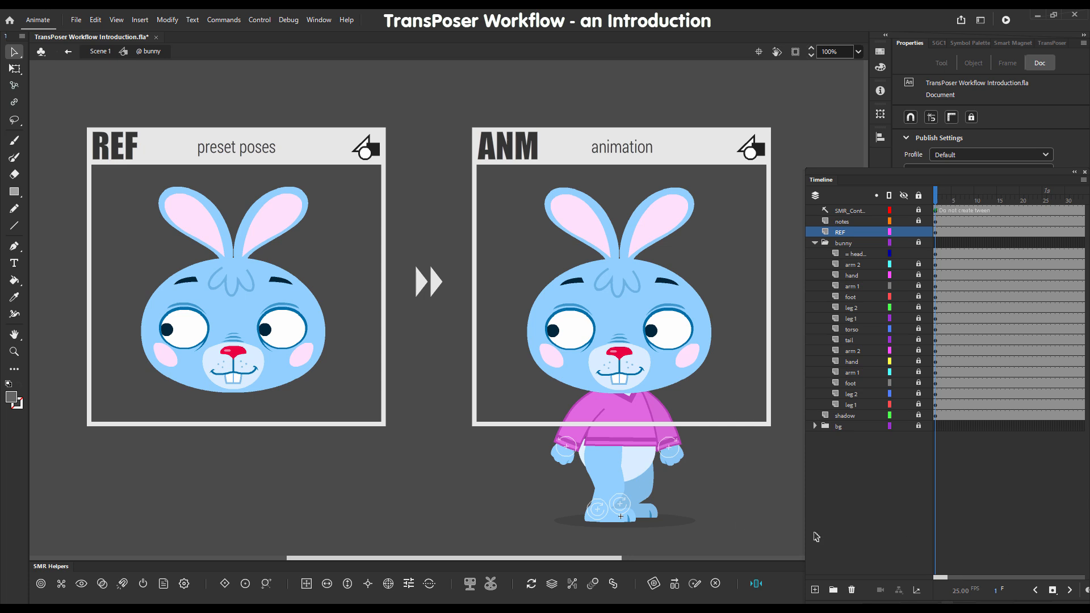
mouse_move(353, 468)
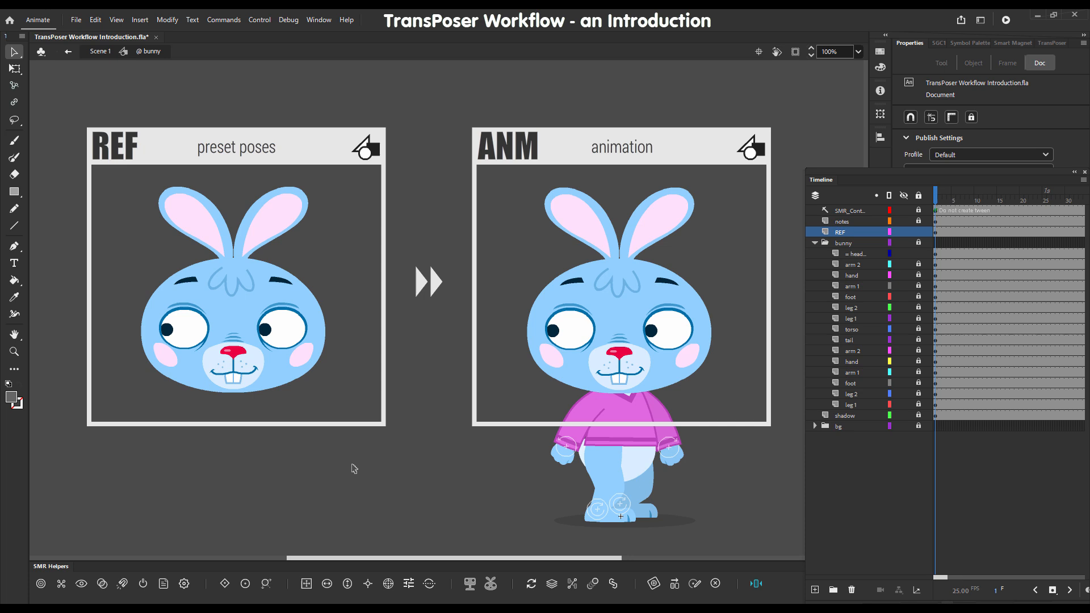
mouse_move(412, 356)
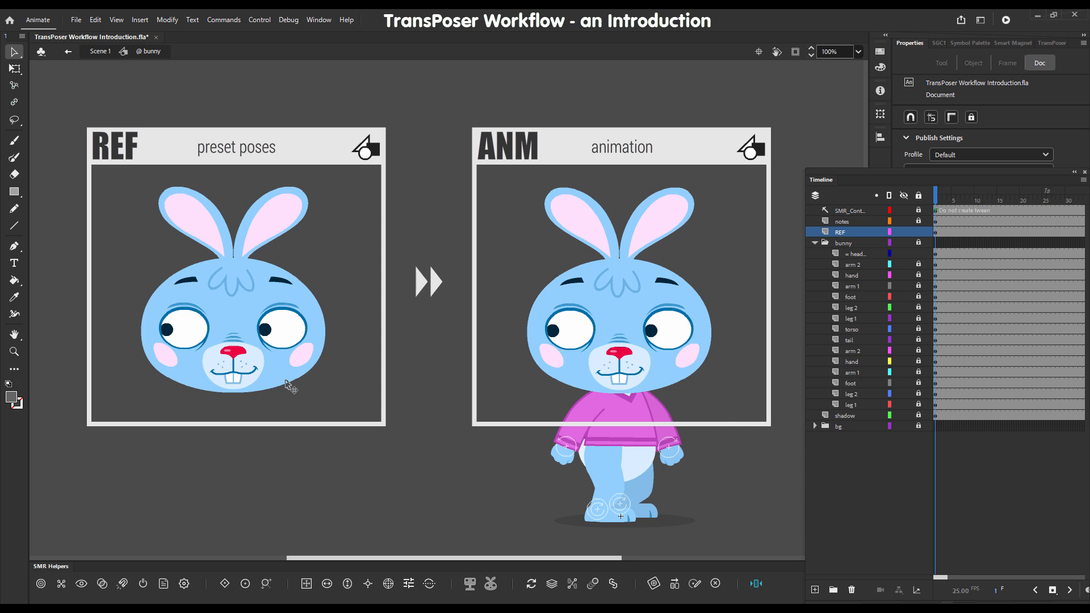
mouse_move(312, 372)
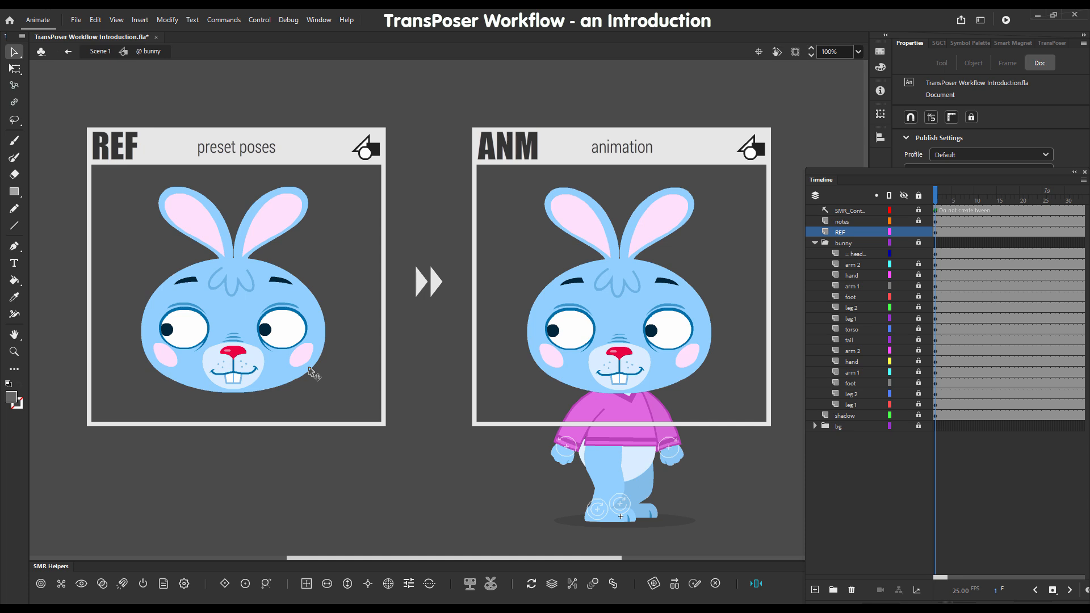
mouse_move(279, 358)
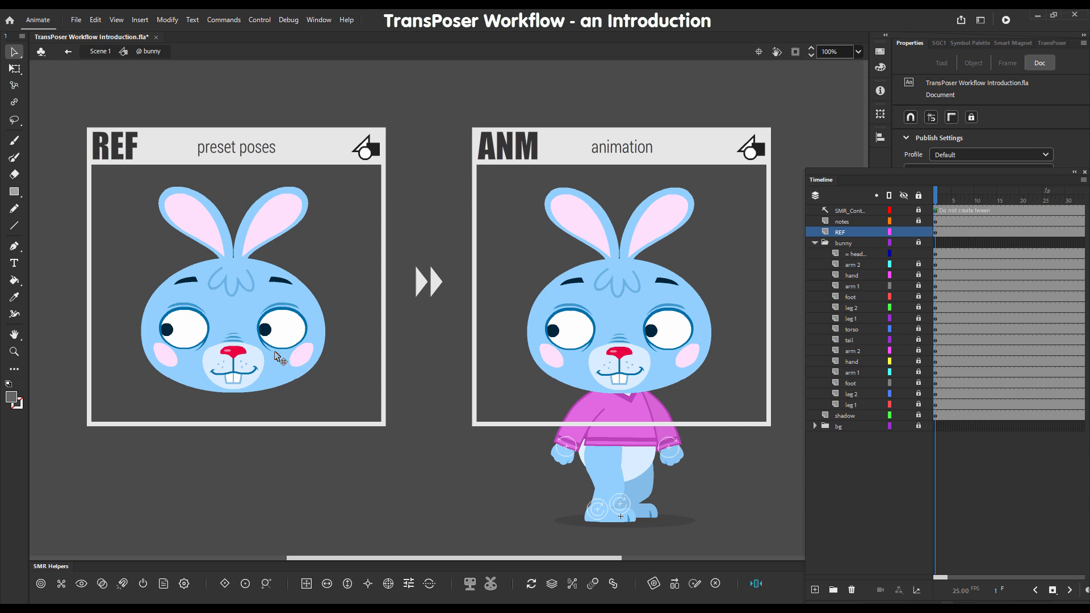
mouse_move(251, 325)
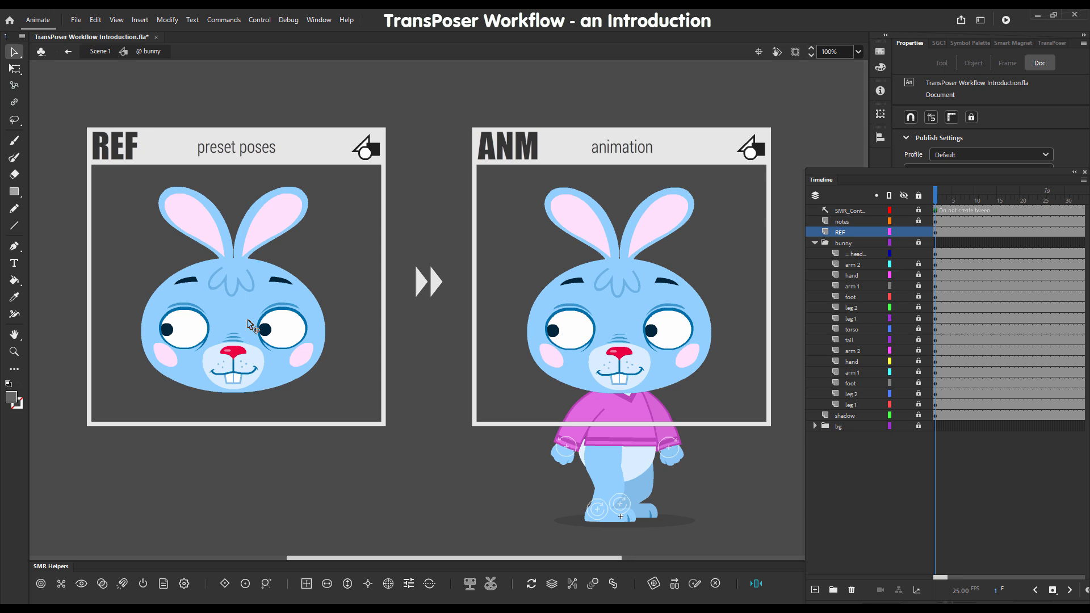
mouse_move(215, 330)
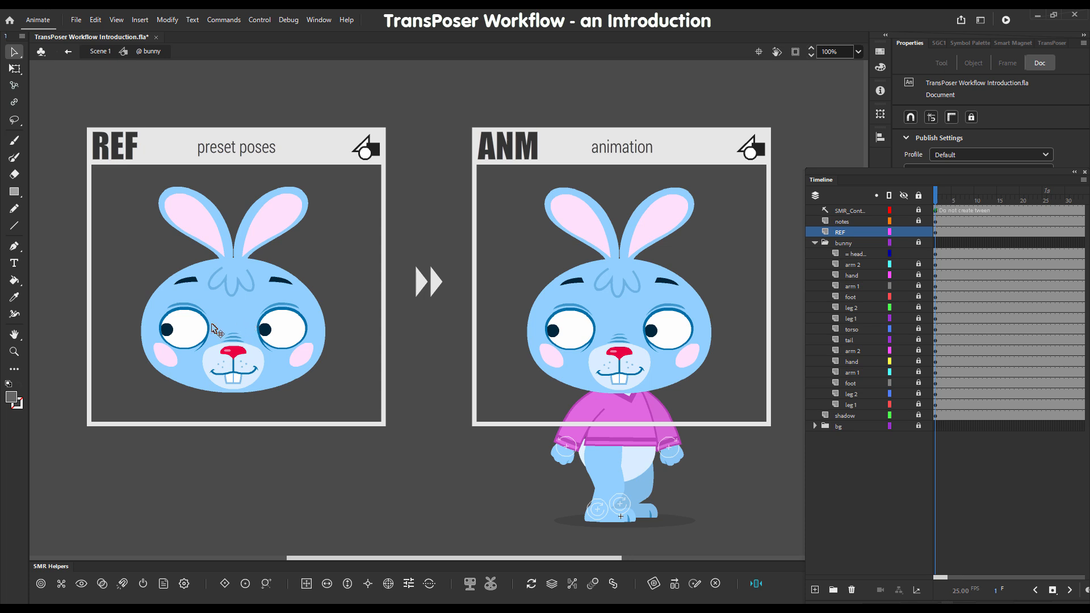
mouse_move(318, 252)
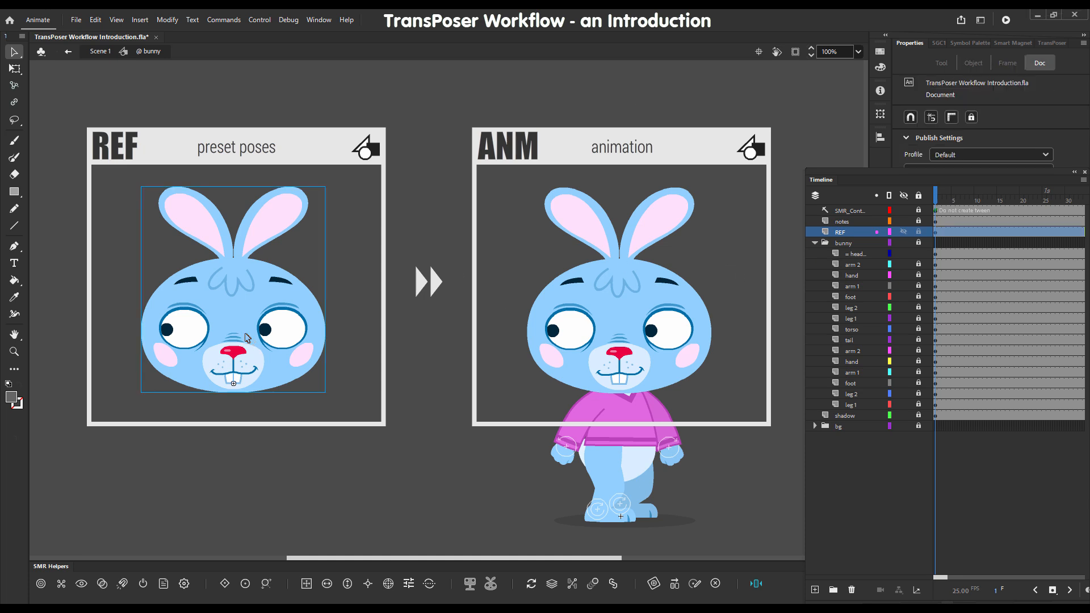
- Enter the bun head REF symbol and preview its three preset head poses, including the sleepy one
double_click(233, 292)
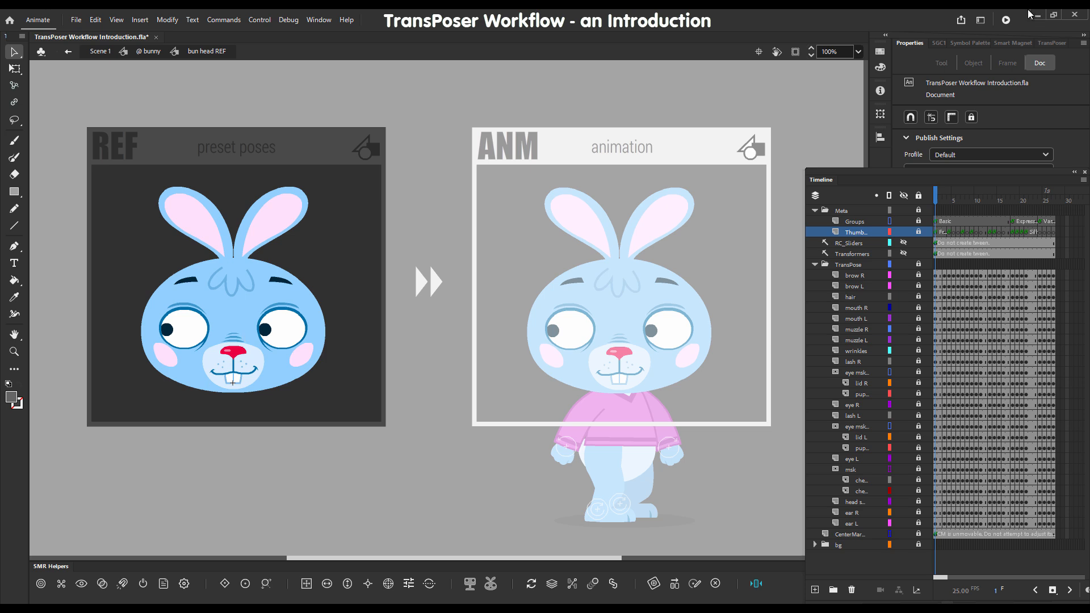
mouse_move(974, 13)
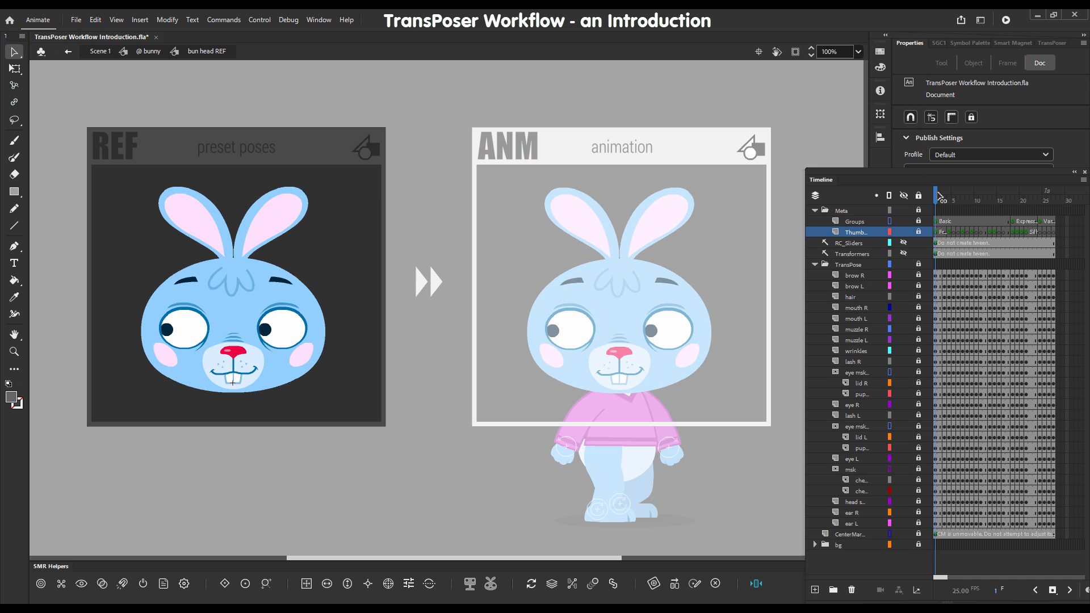
click(954, 194)
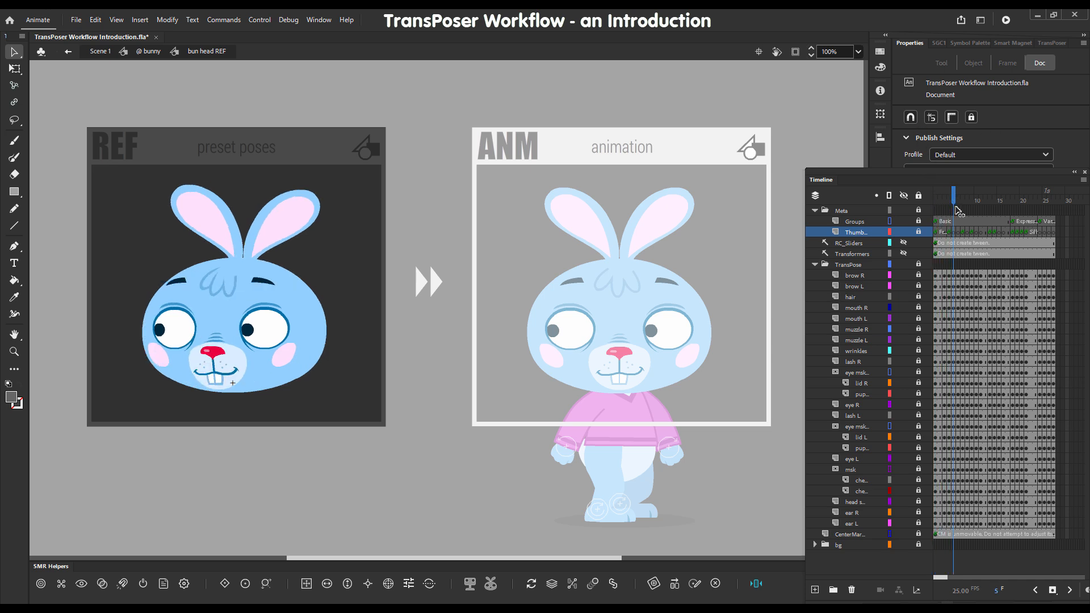
click(974, 194)
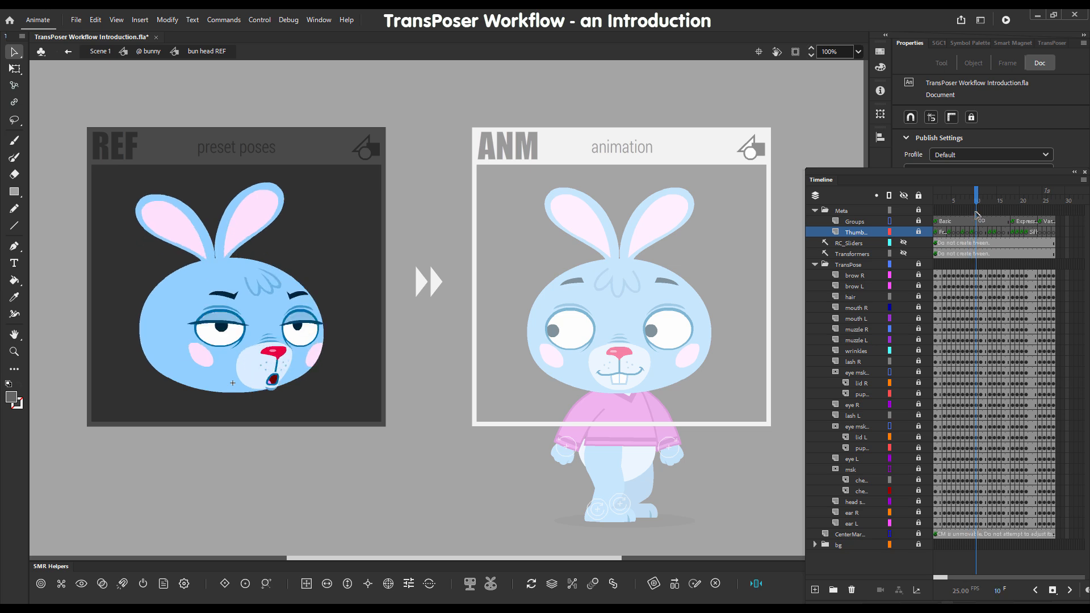
click(994, 193)
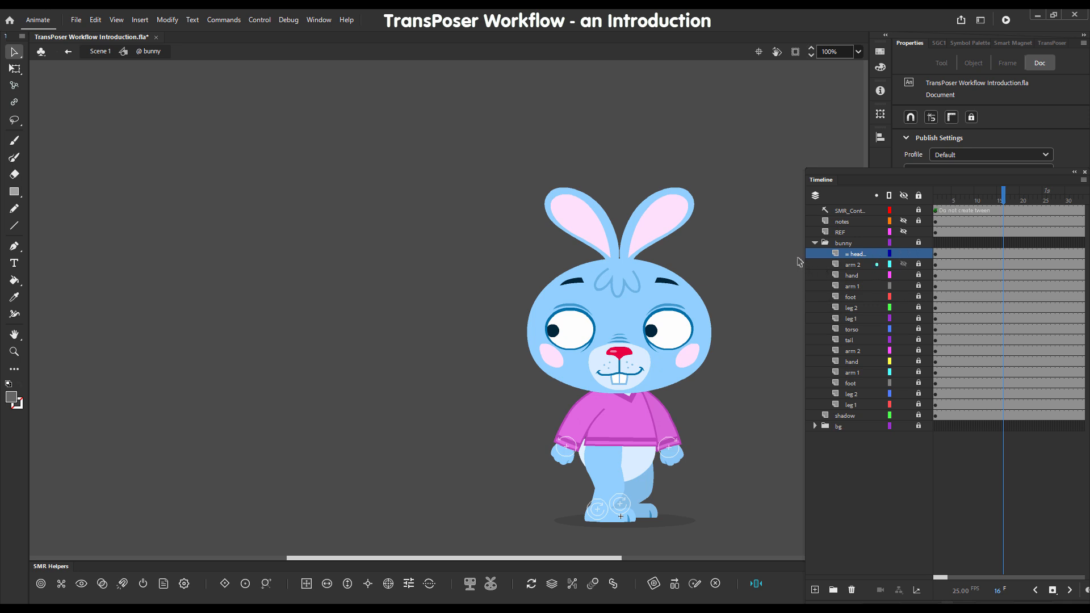
mouse_move(749, 270)
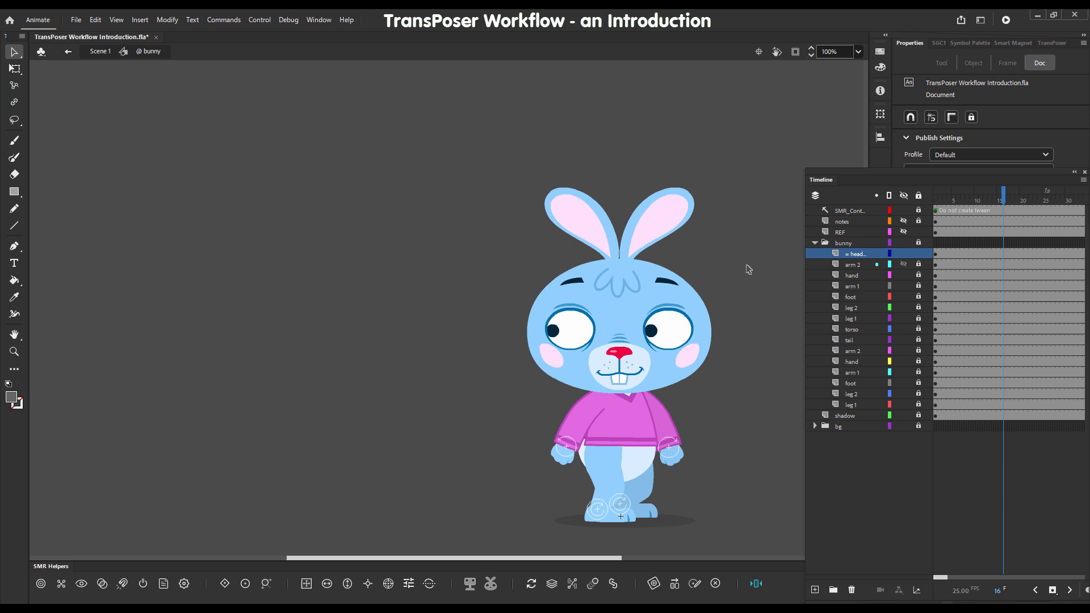
- Hide the REF layer and enter the bun head ANM symbol to reveal its TransPoser rig
key(space)
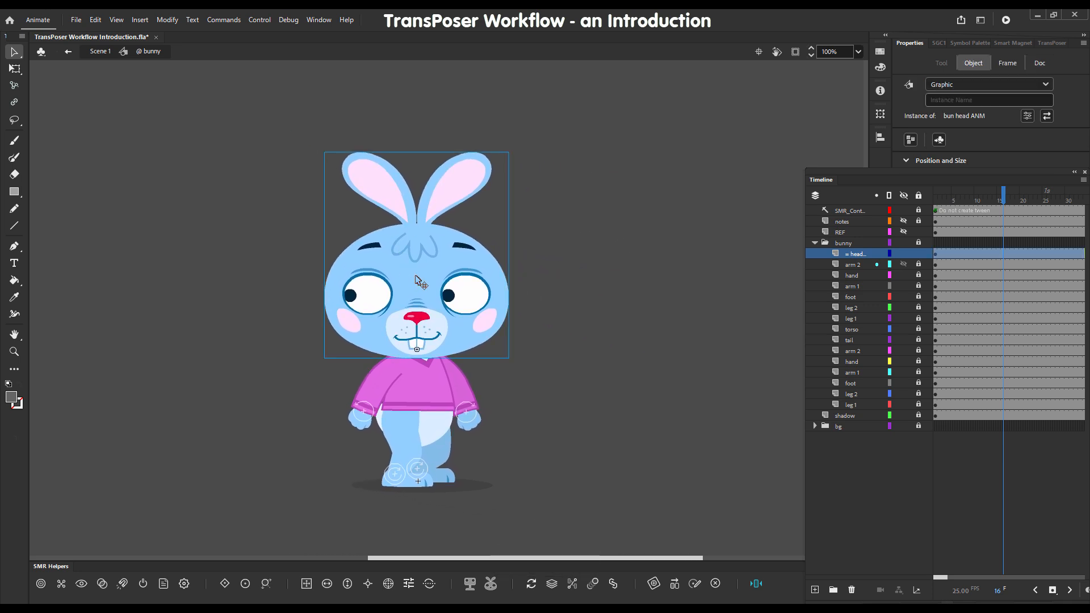
double_click(417, 251)
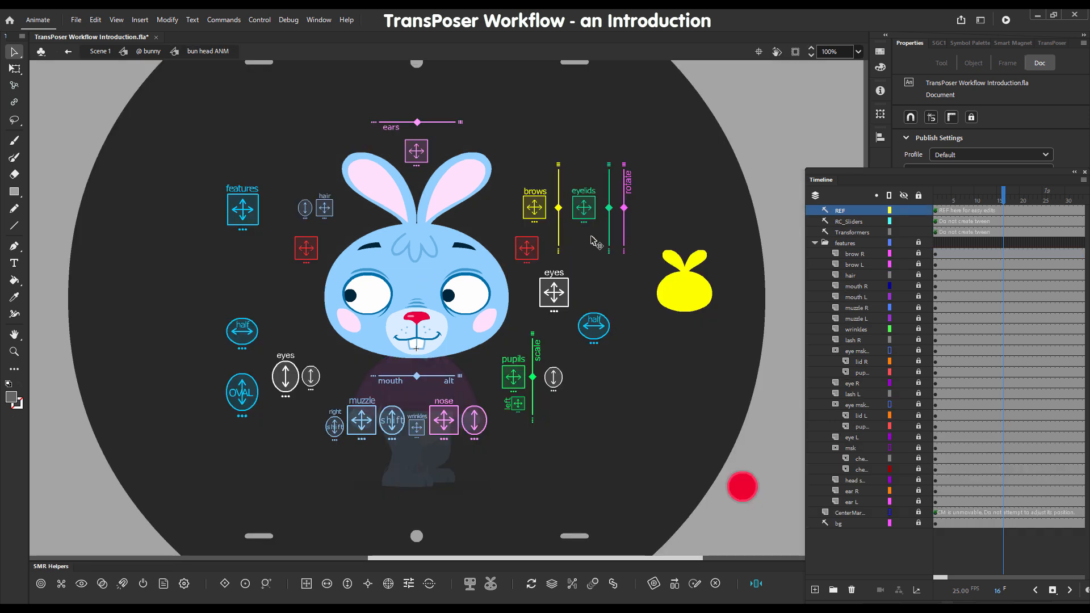
mouse_move(851, 167)
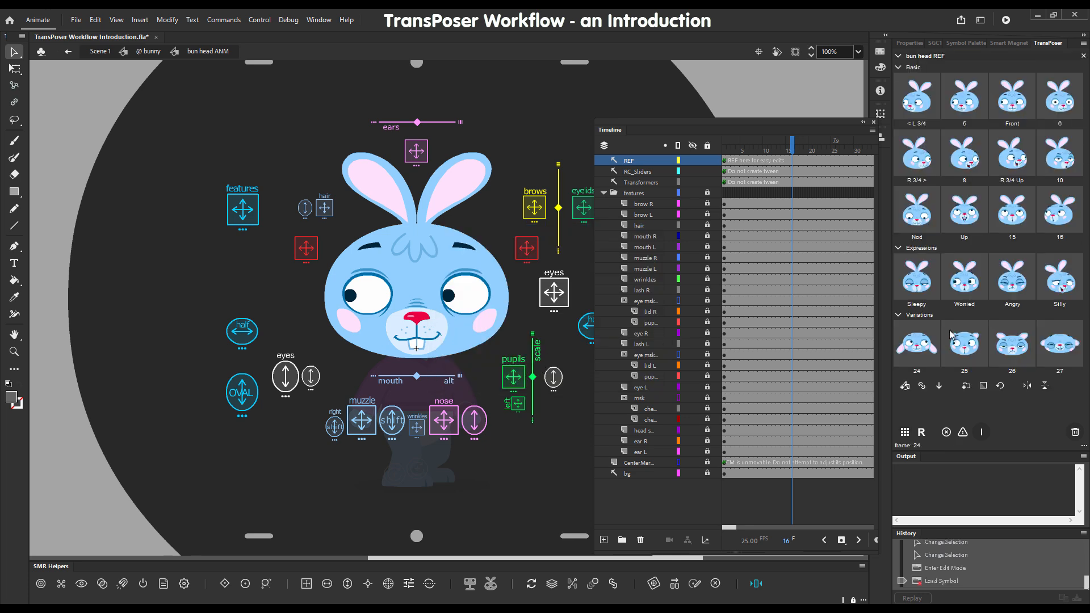
- Apply the '< L 3/4' TransPoser pose to the animated head at frame 5
click(916, 154)
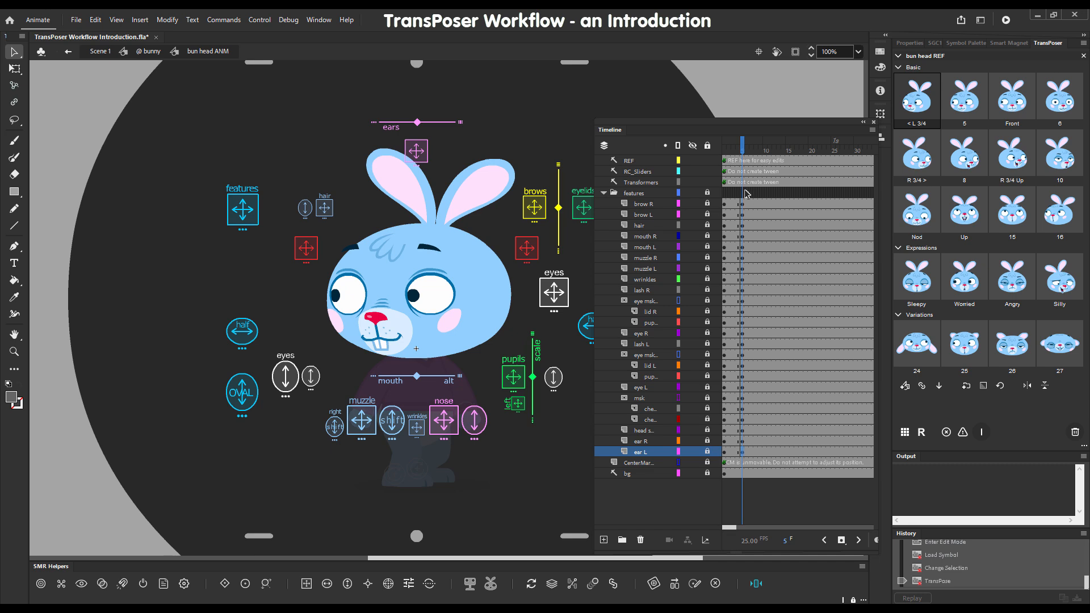
mouse_move(744, 240)
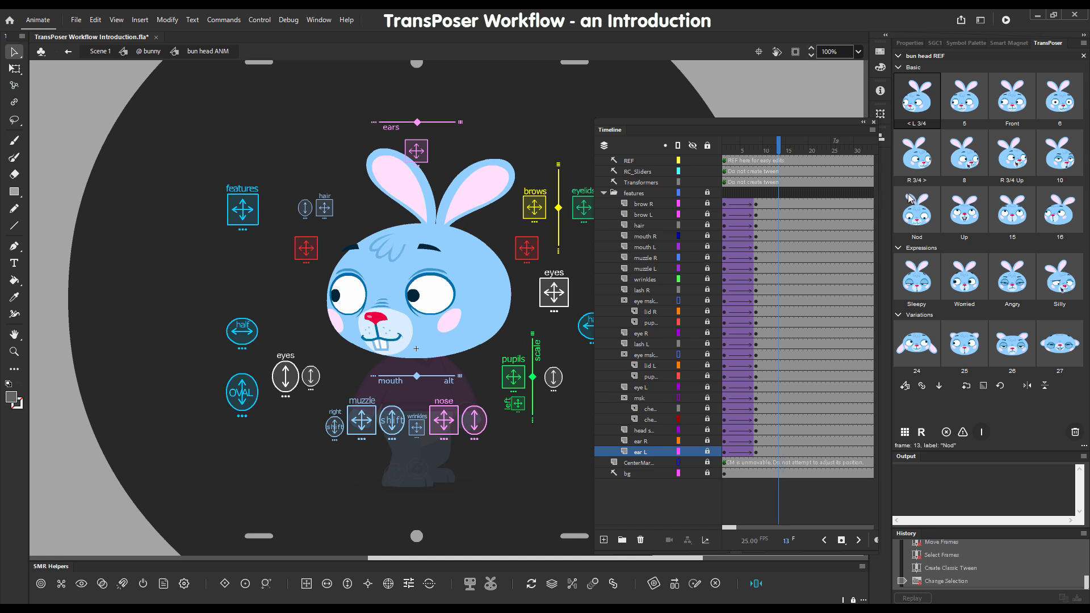
mouse_move(916, 226)
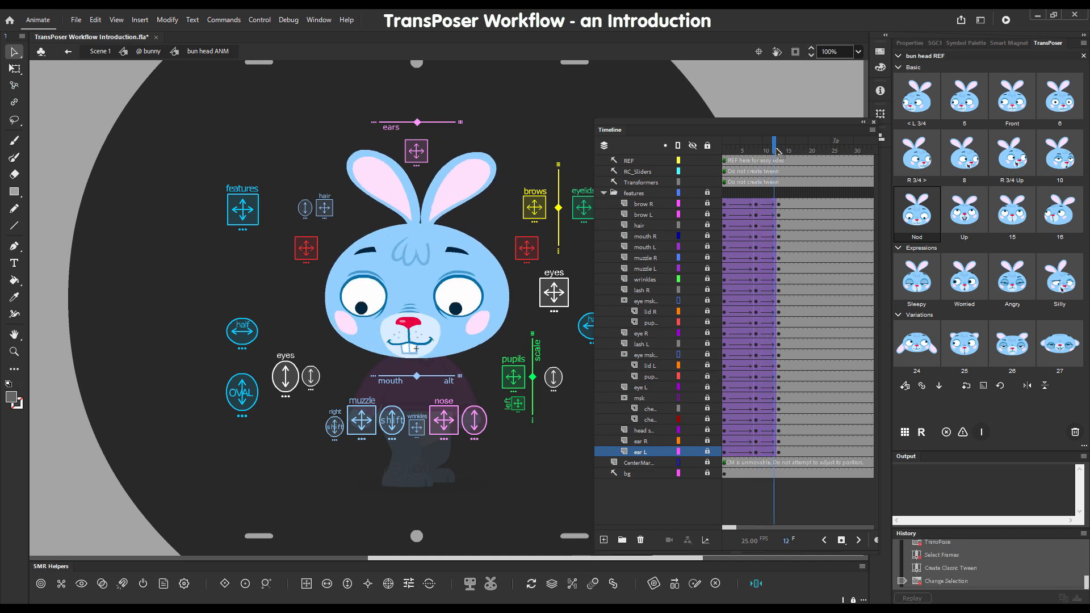
- Apply a right three-quarter-up preset pose, then step back to frames 1 and 3
click(778, 142)
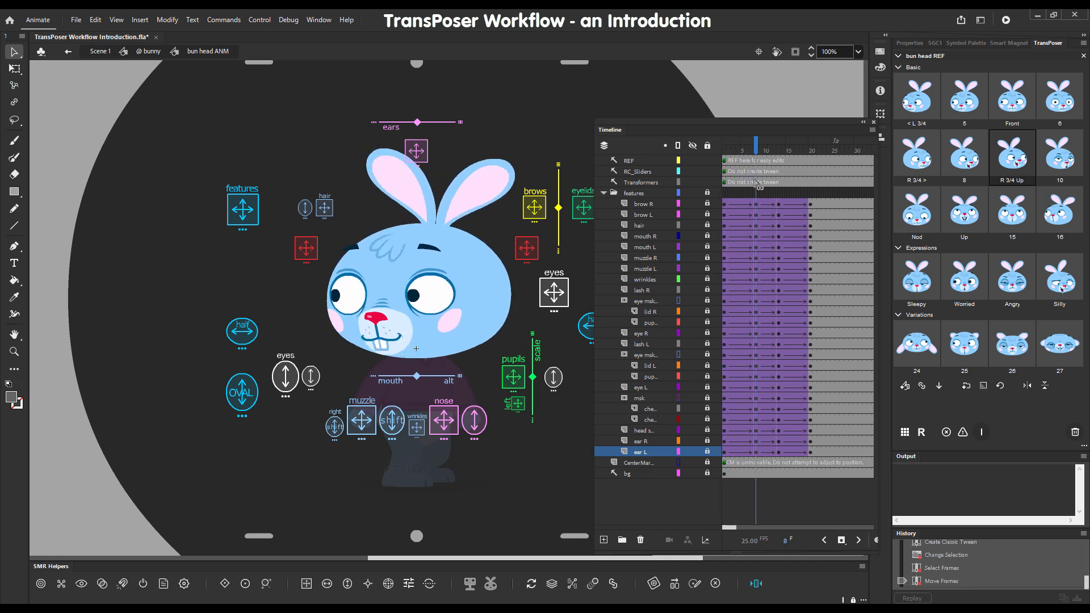
click(724, 144)
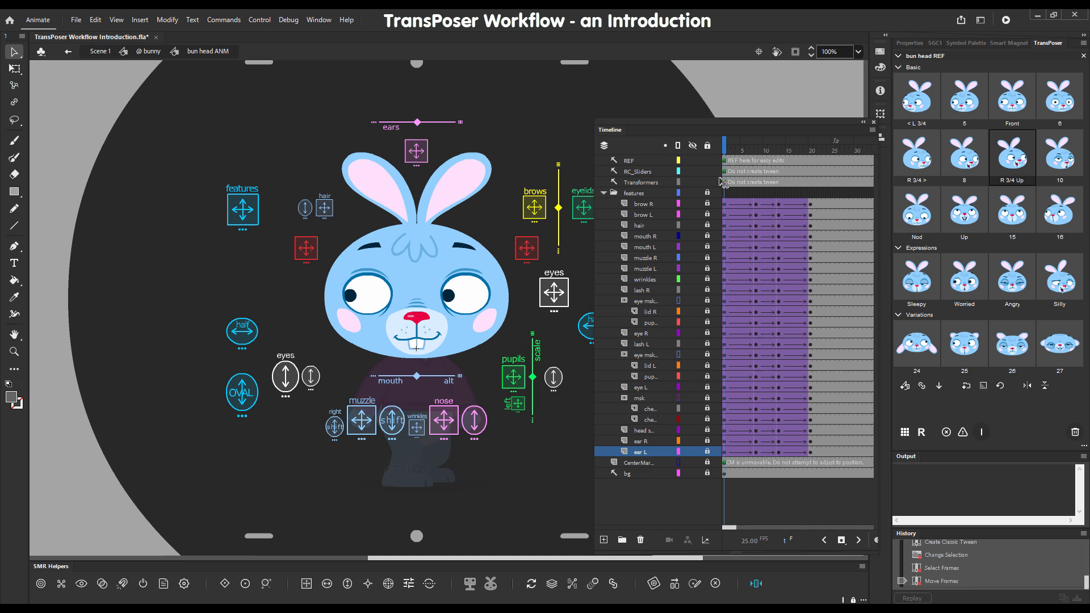
click(732, 143)
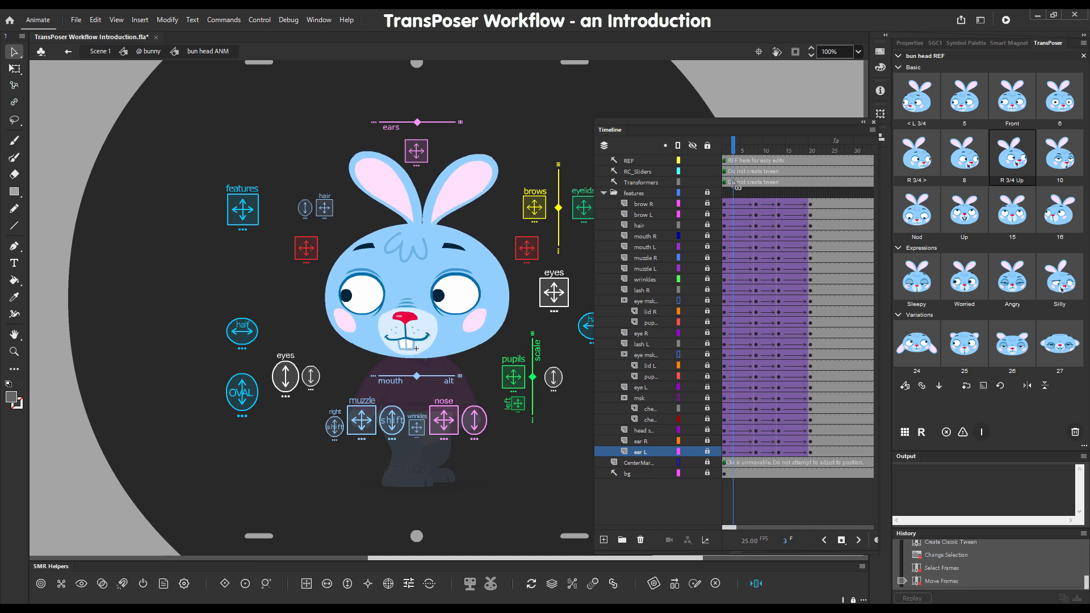
- Select frames across the features layer group and check the pose at frames 15 and 6
click(633, 193)
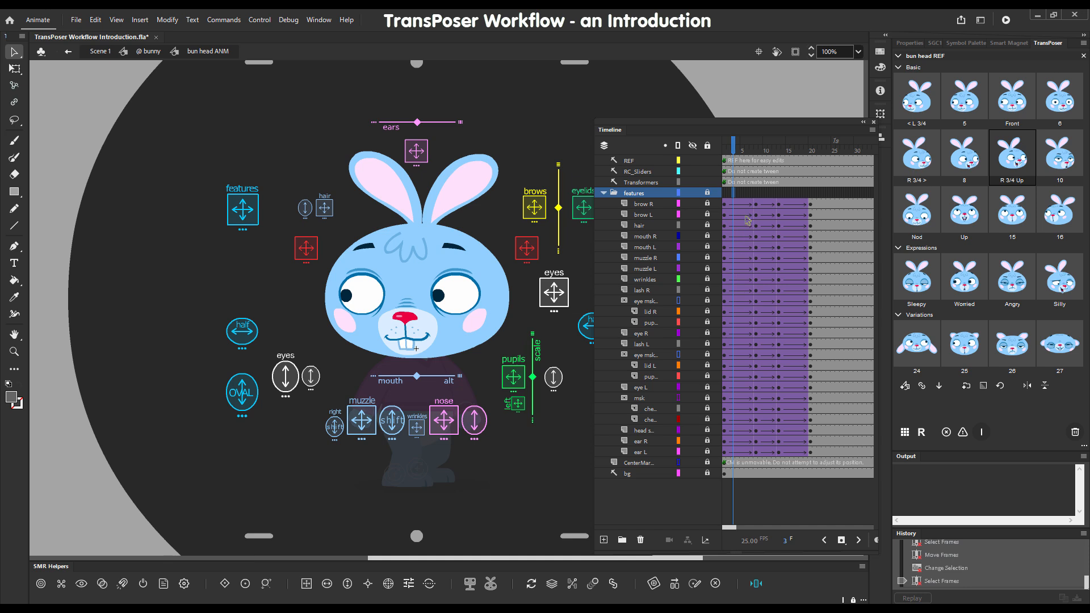
click(629, 161)
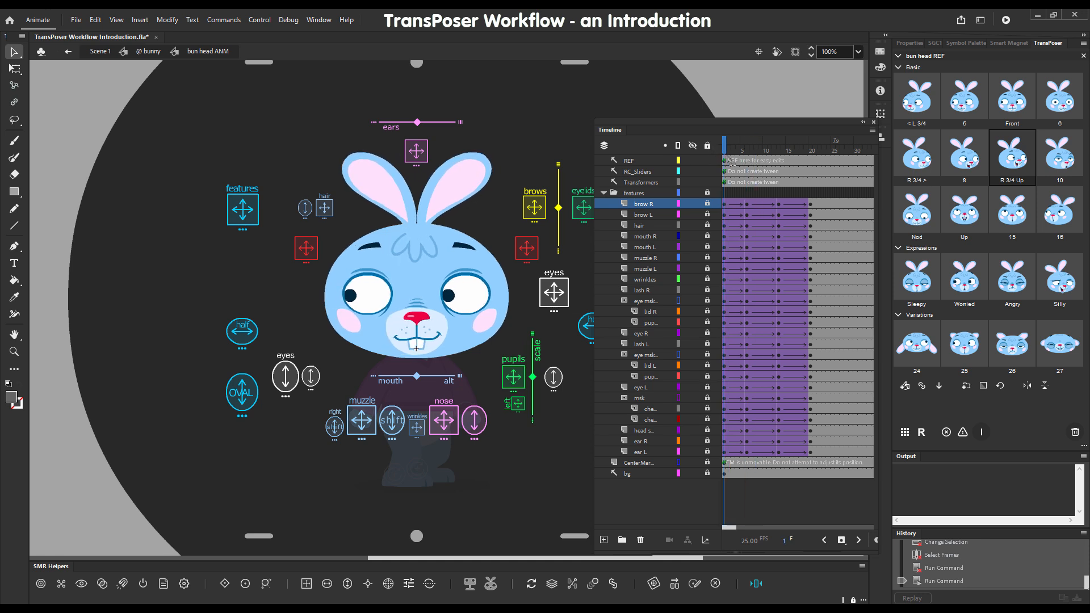
click(744, 149)
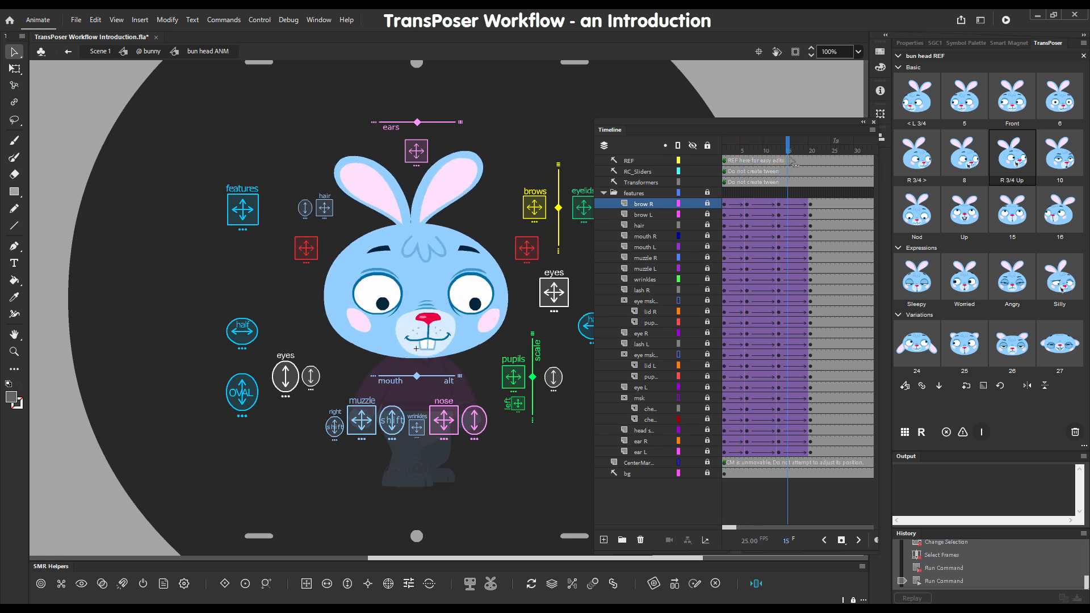
click(812, 149)
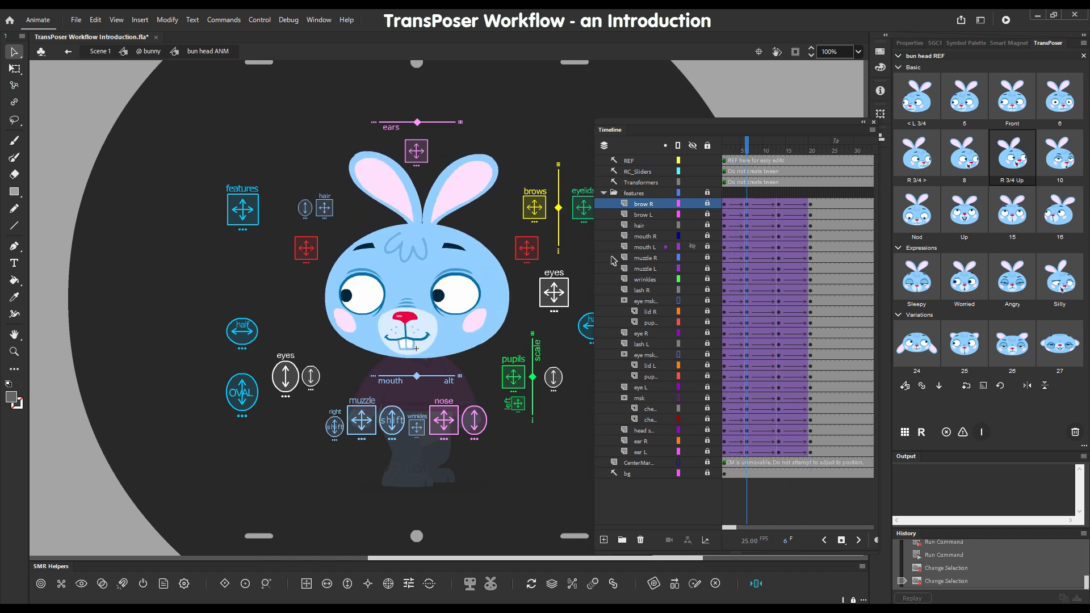
mouse_move(387, 304)
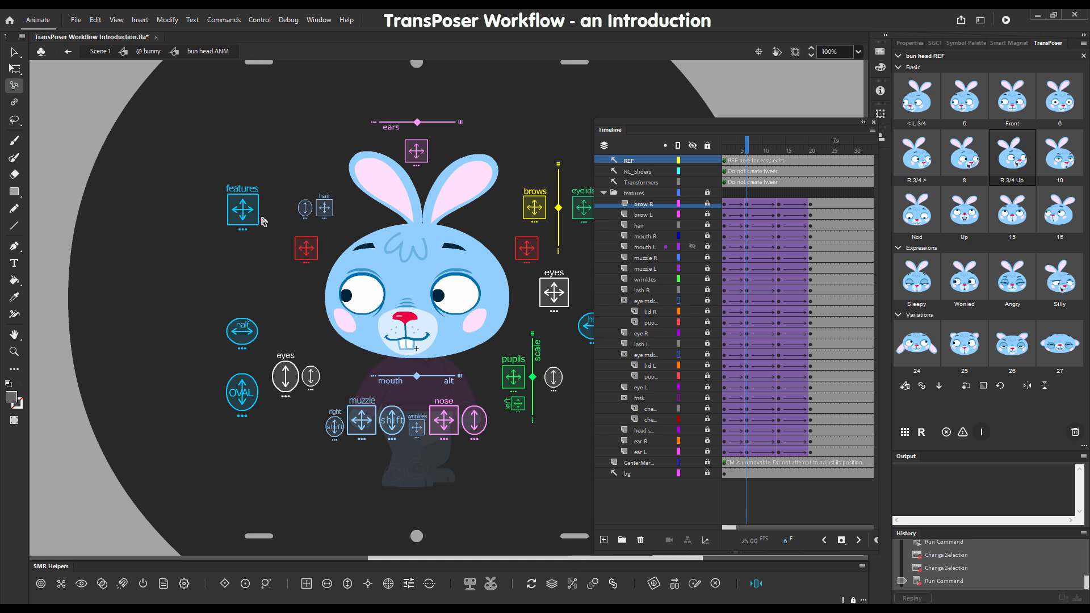
- Key a grinning, head-turned pose at frame 20 and select the features frames to tween
key(shift)
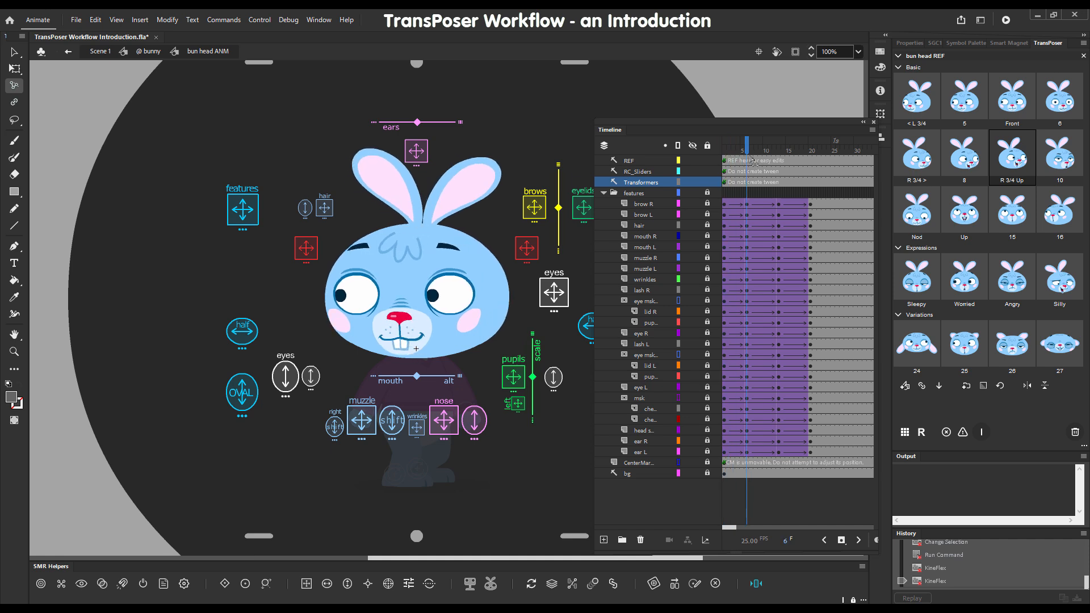
click(738, 148)
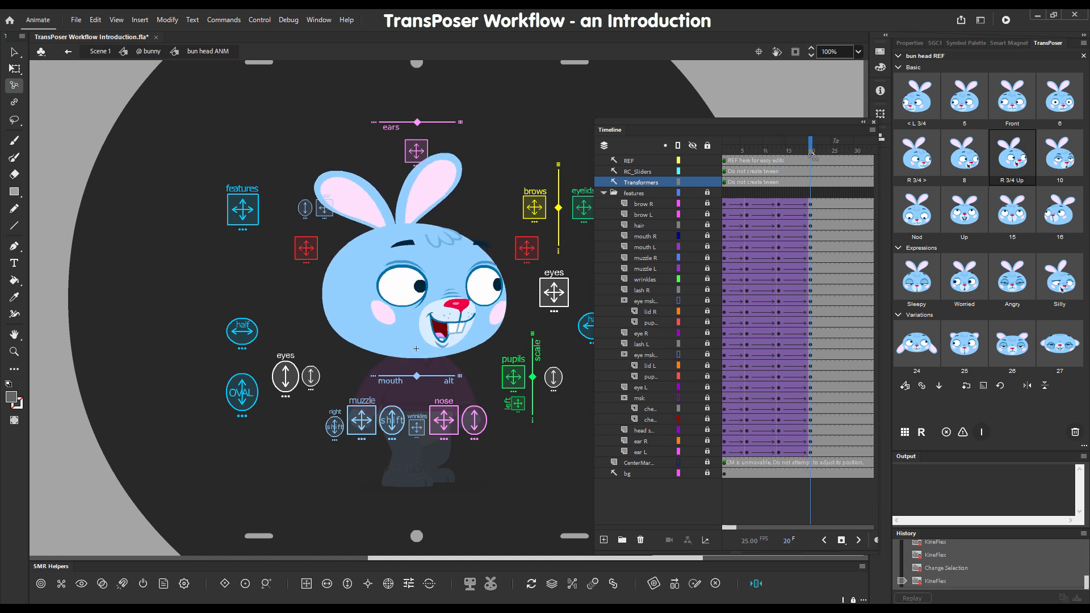
click(832, 142)
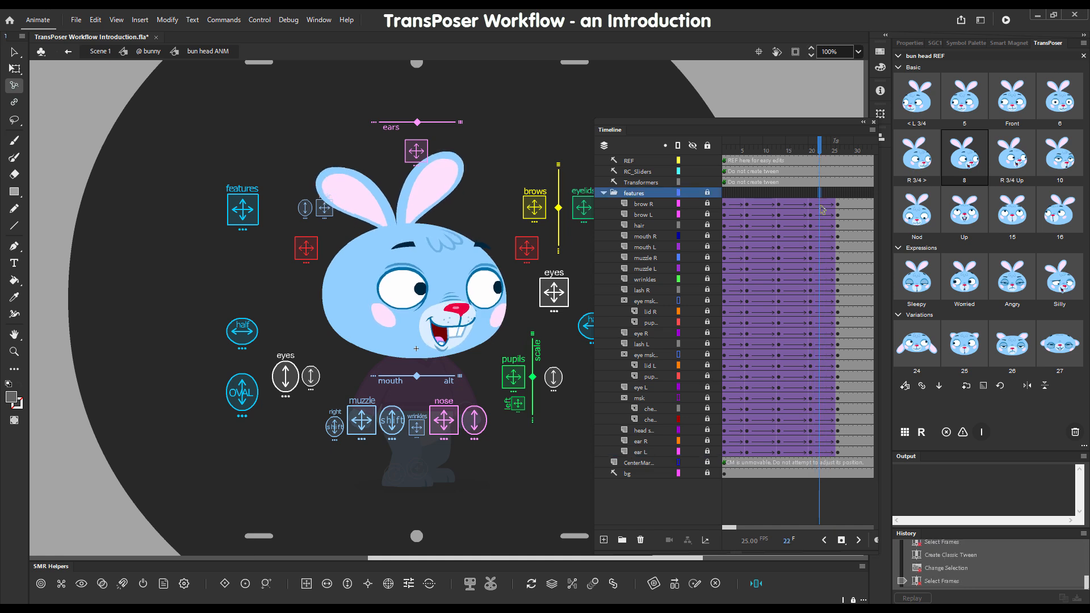
- Adjust the feature frames at frame 12, then advance to frame 13 for the blink
click(628, 160)
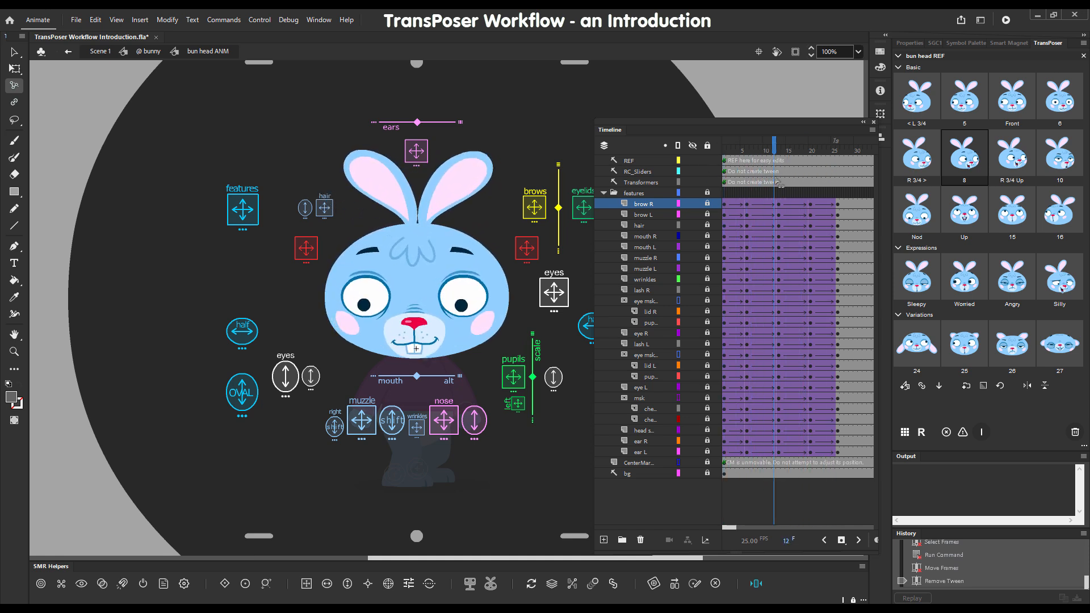
click(766, 142)
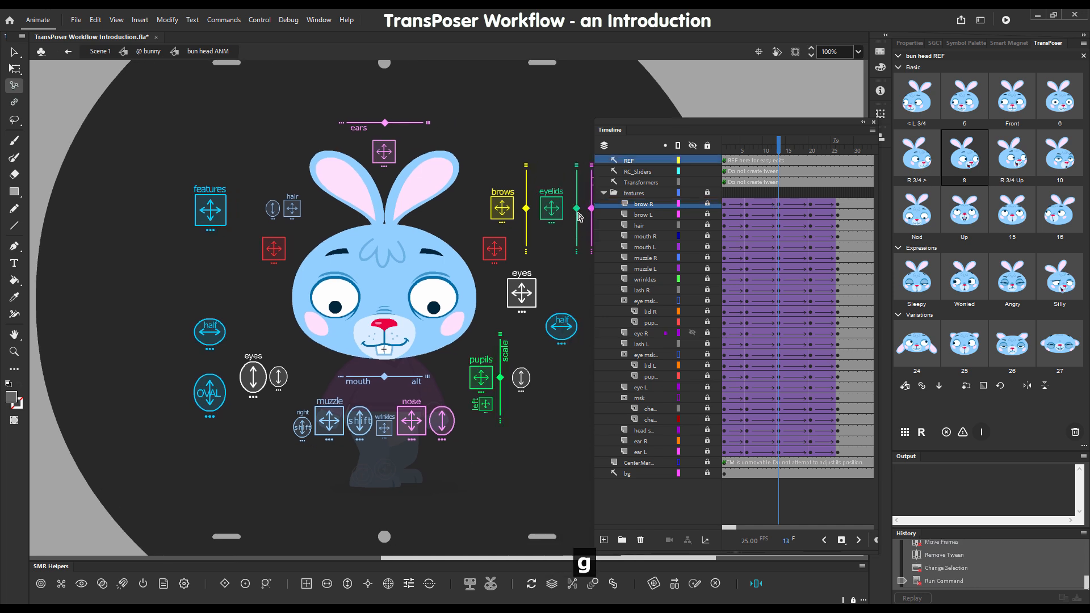
- Drag the eyelids slider down to close both eyes at frame 13, then play the animation
drag(551, 202, 551, 209)
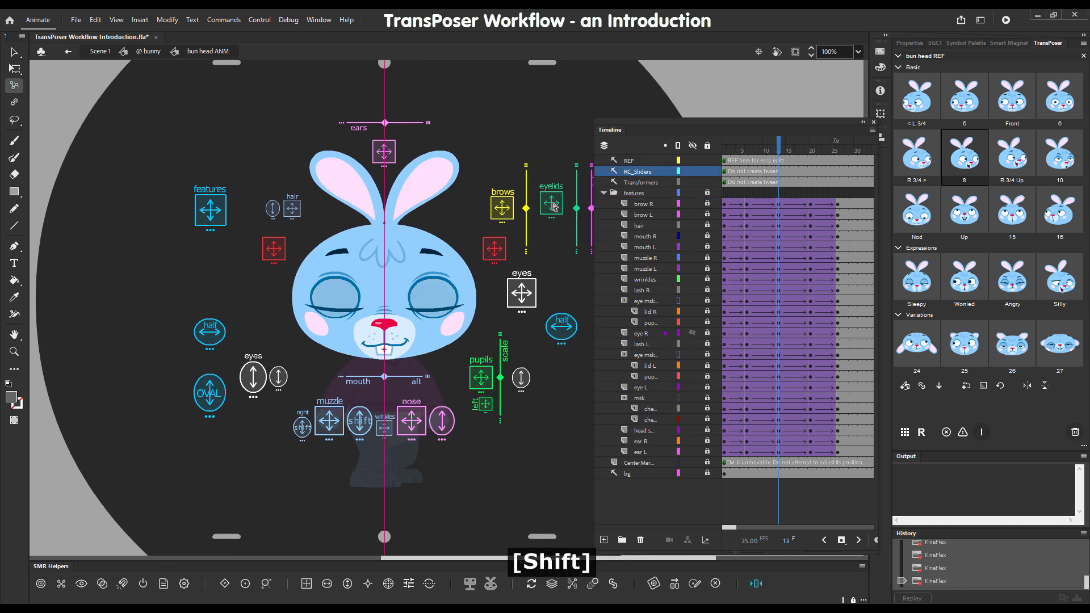
click(641, 182)
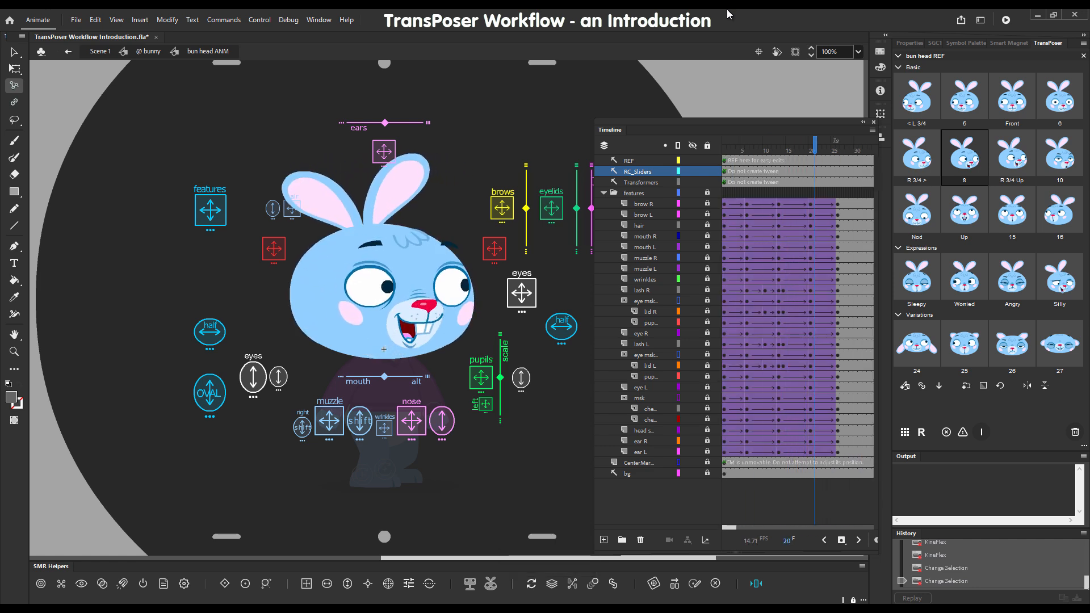
- Stop the head animation playback with Enter
key(Enter)
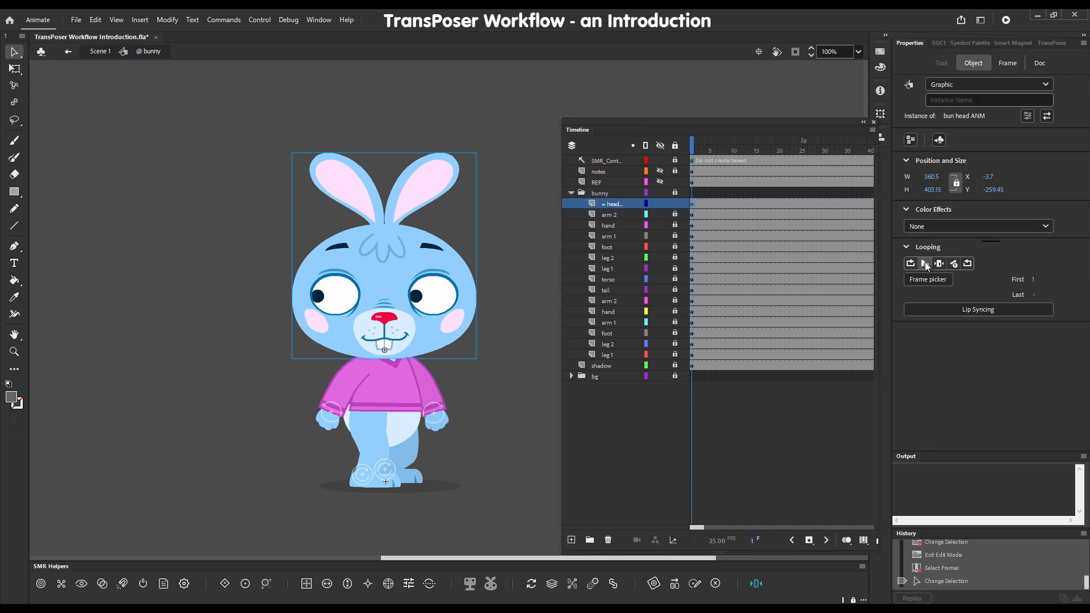
- Select bunny timeline frames from frame 8 onward for keyframes and classic tweens
click(728, 142)
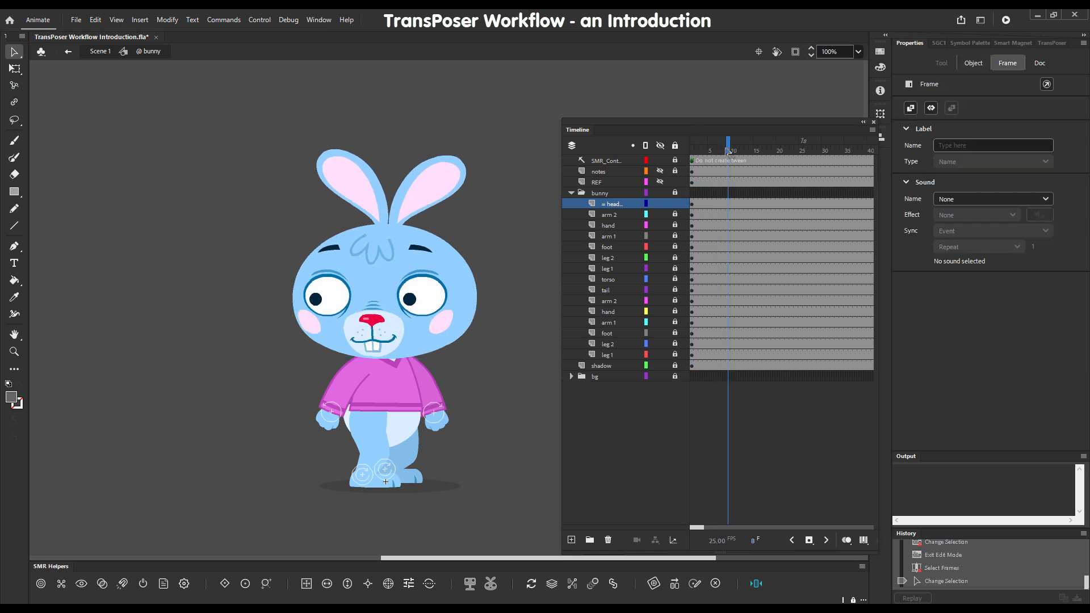
click(691, 145)
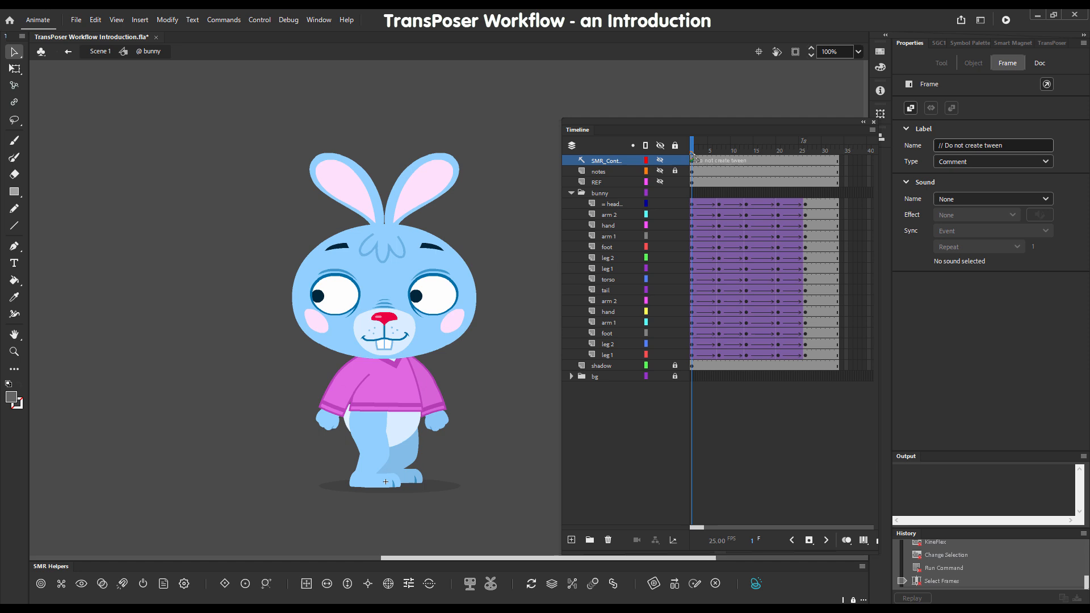
- Pick the head instance at frame 7, sync its poses, and reopen the head symbol
click(719, 146)
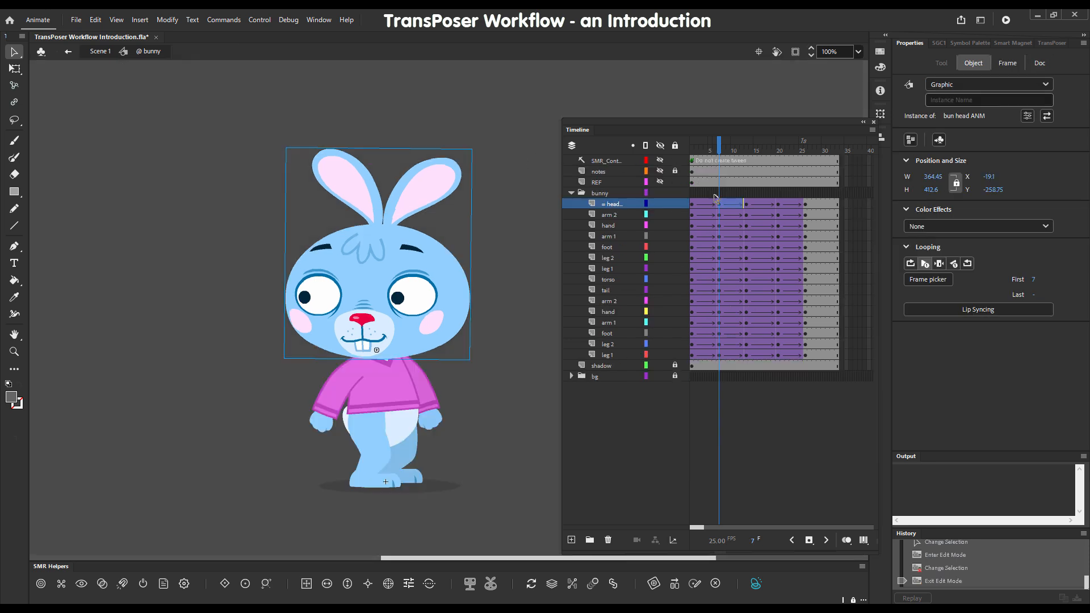
click(608, 354)
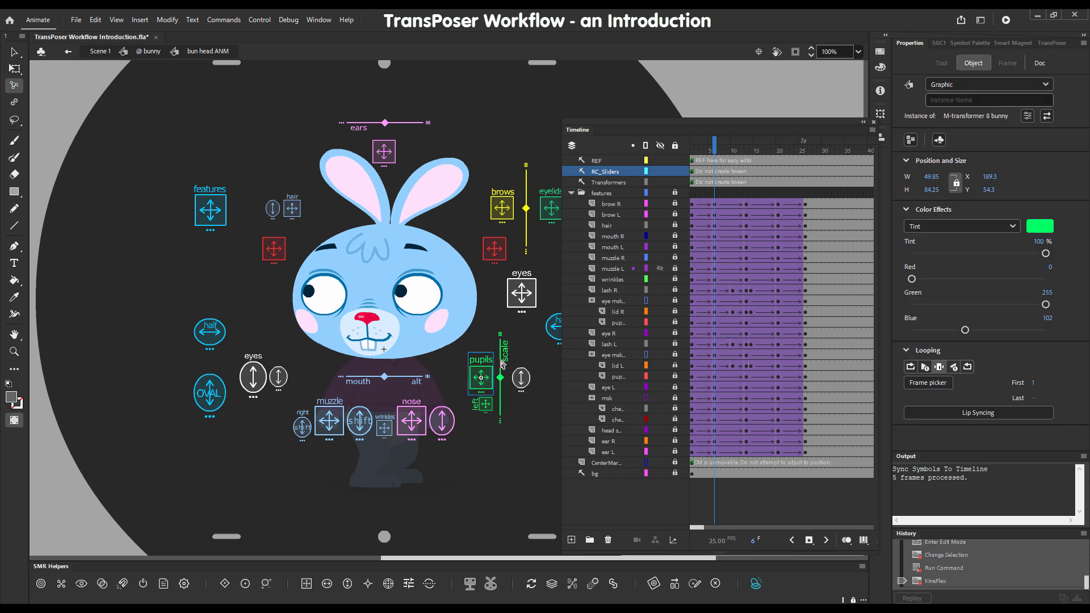
click(67, 50)
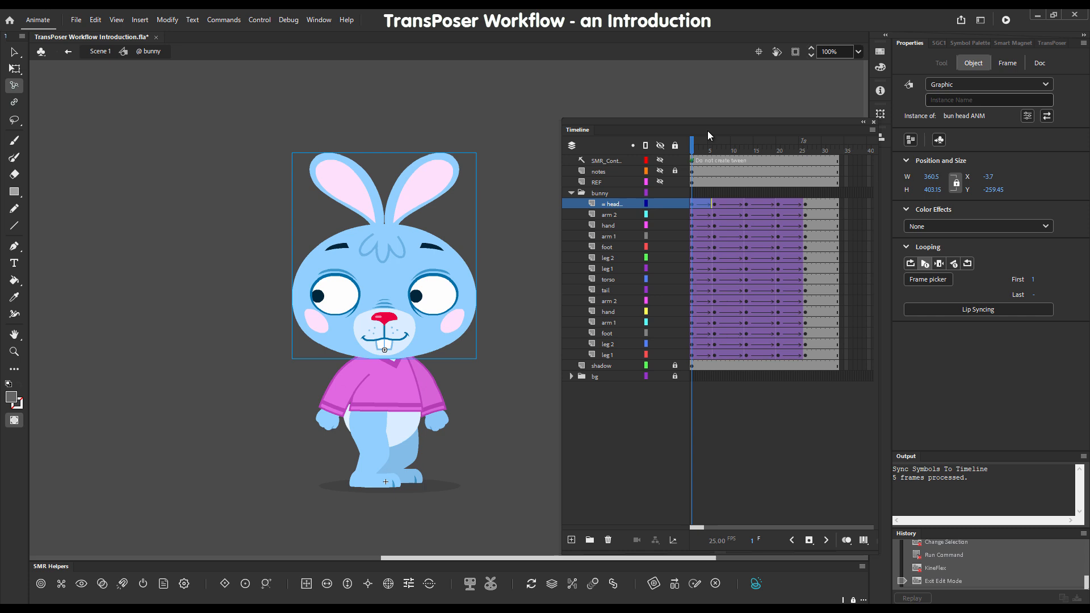
click(1039, 62)
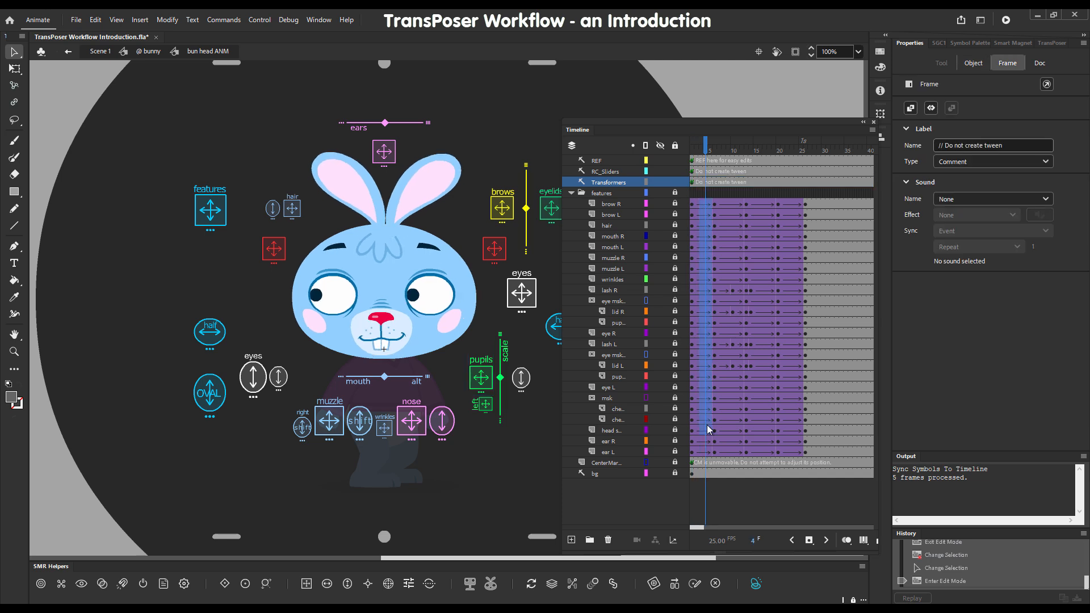
- Select the head parts' tweened frames and apply an ease to each tween span
click(609, 451)
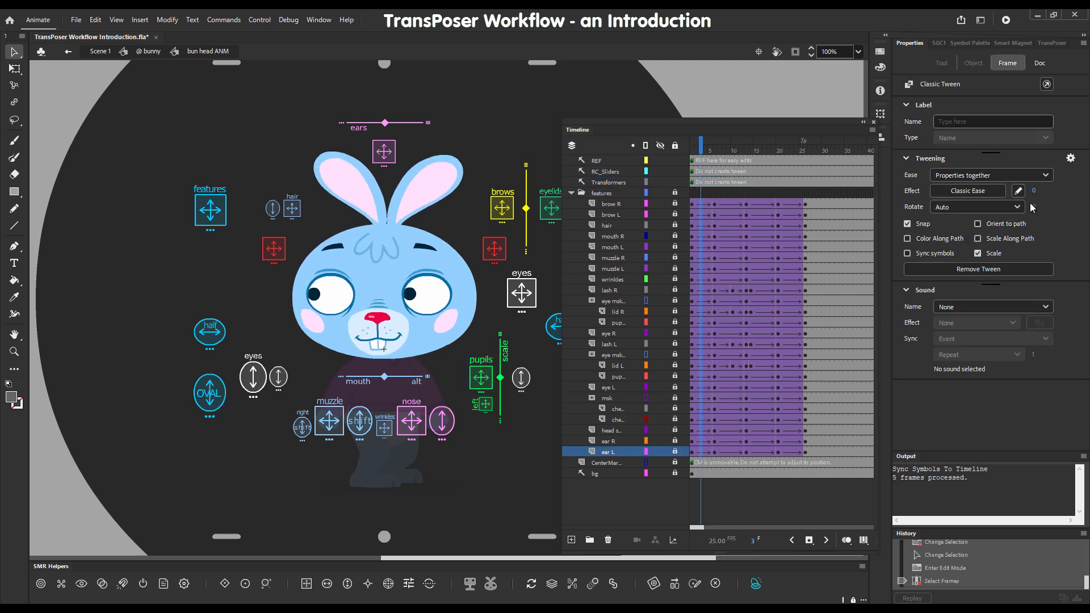
click(967, 191)
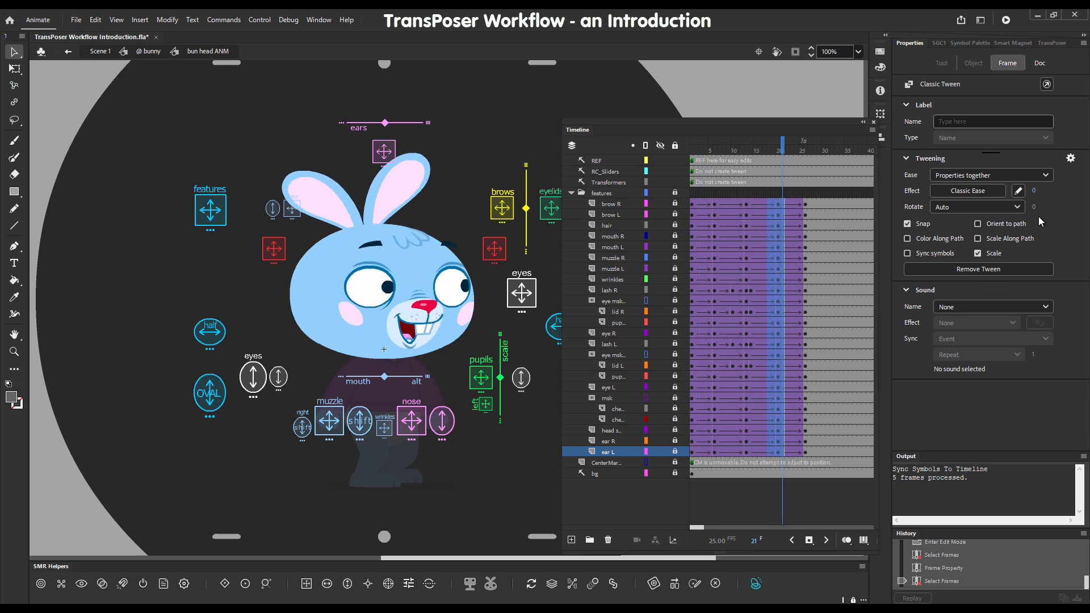
click(967, 189)
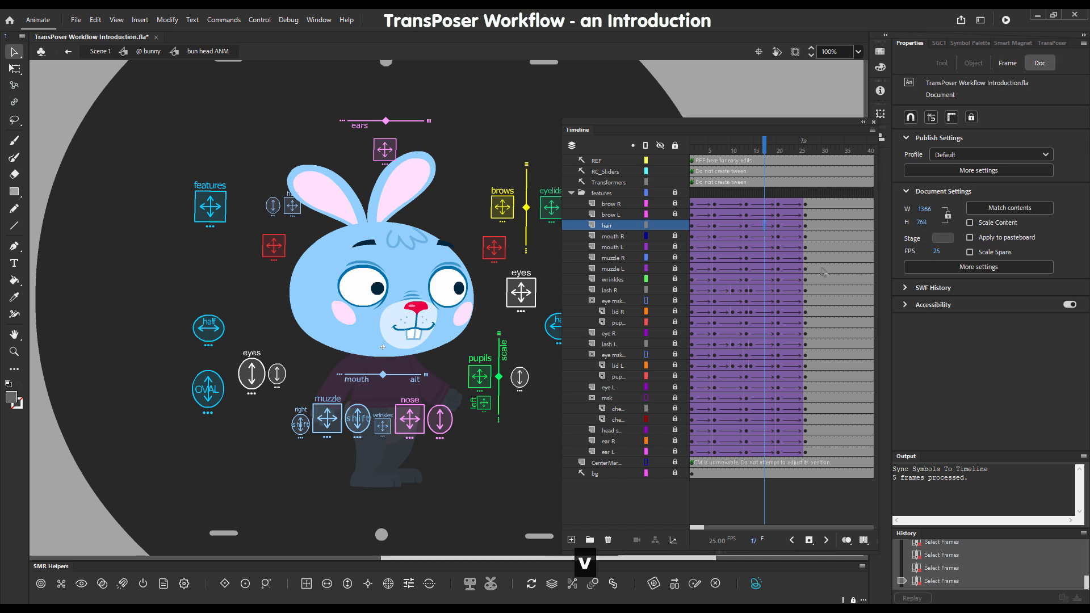
- Select the head instance on the stage to update its settings
click(402, 229)
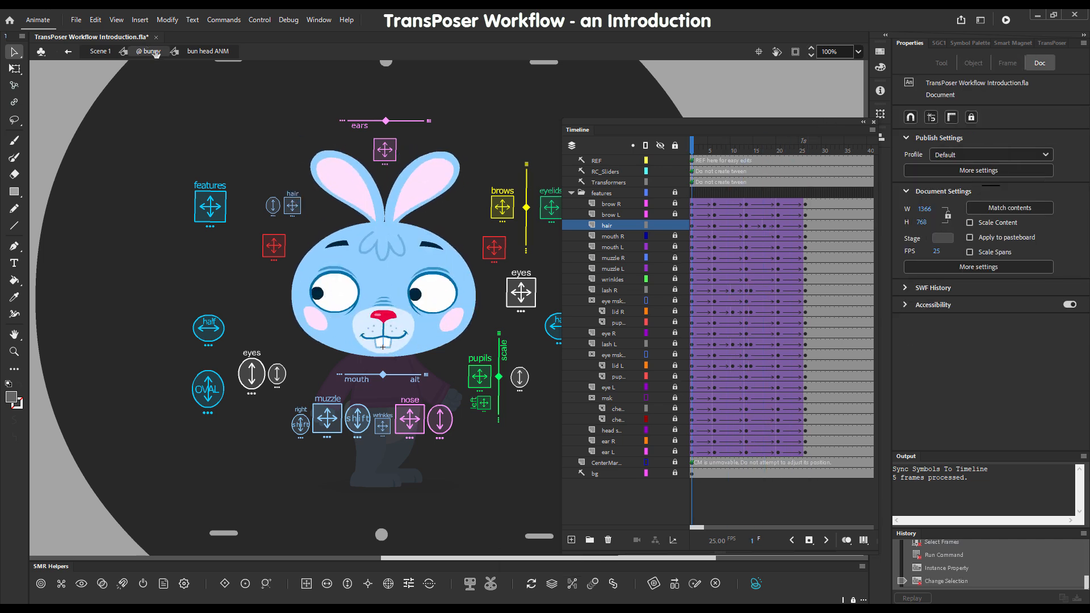
click(68, 50)
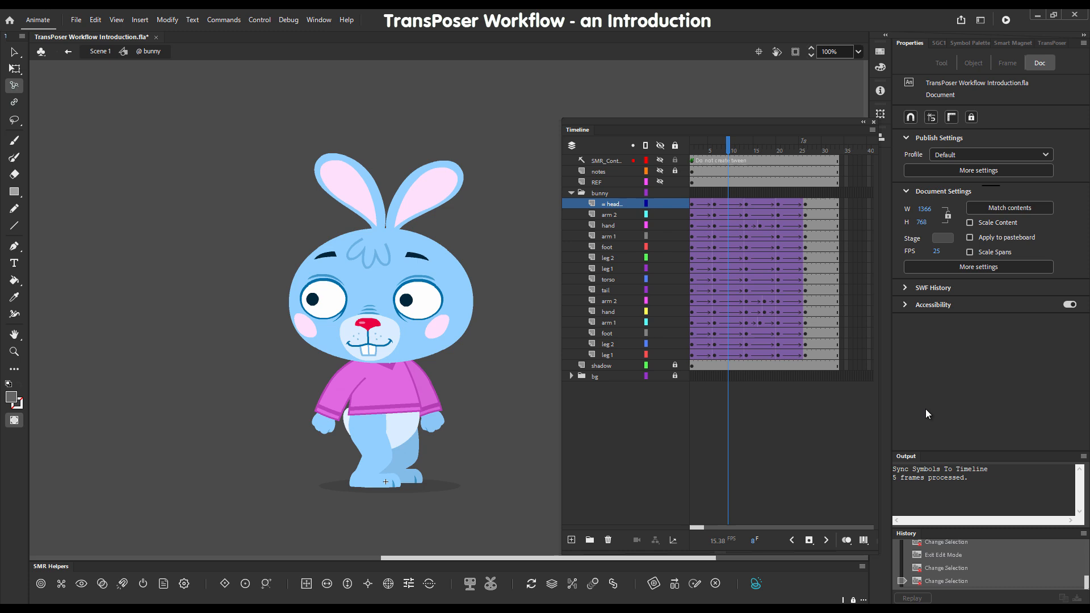
click(756, 145)
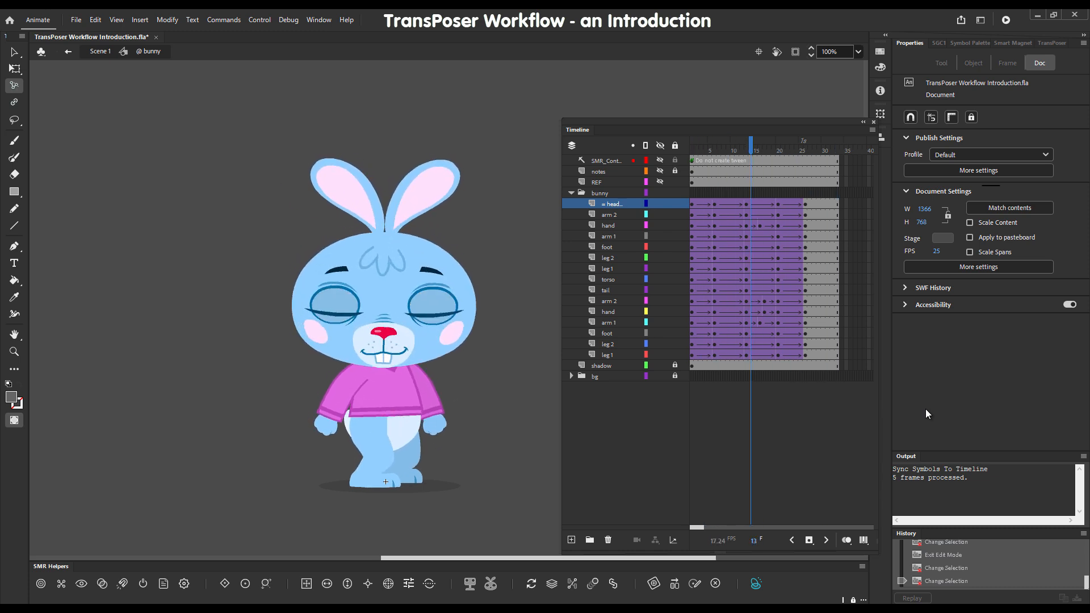